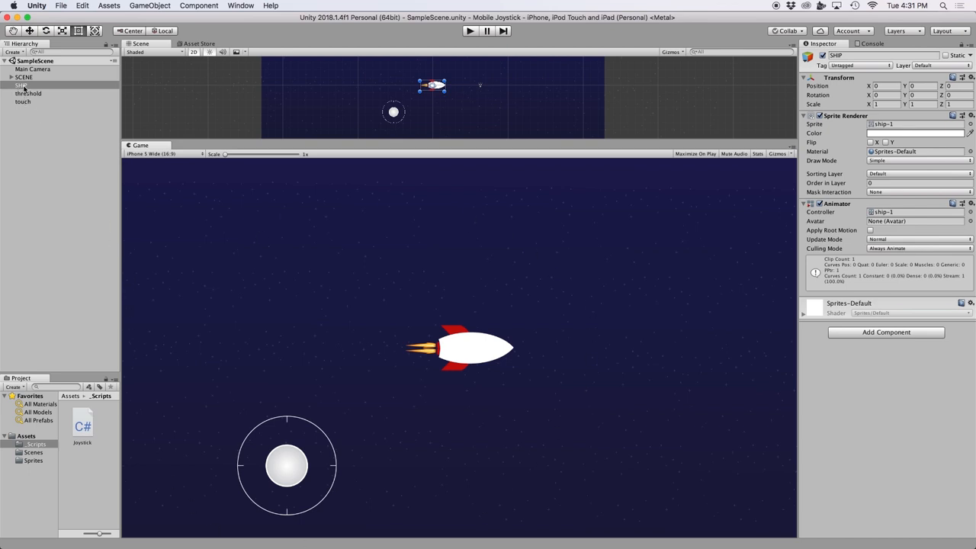
{"action": "mouse_move", "coordinate": [164, 235]}
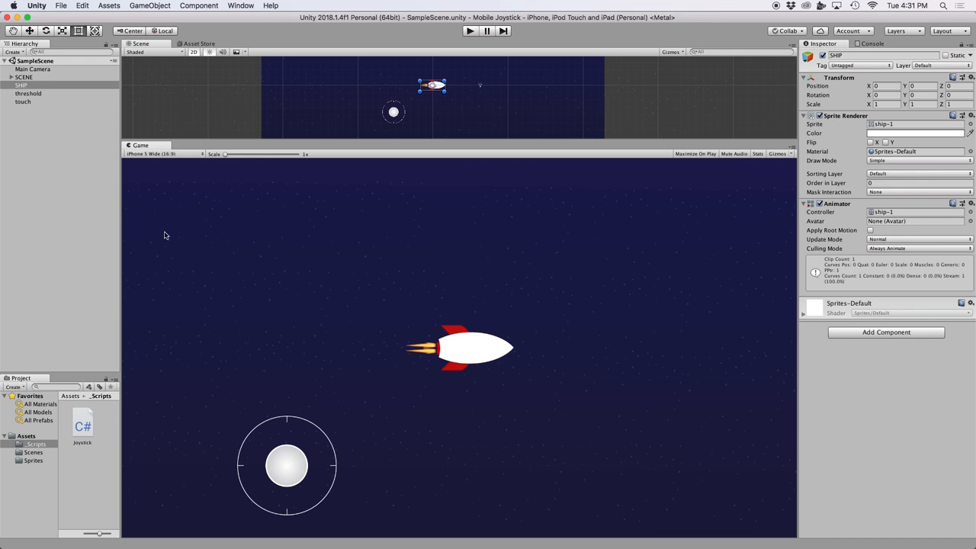
{"action": "mouse_move", "coordinate": [238, 437]}
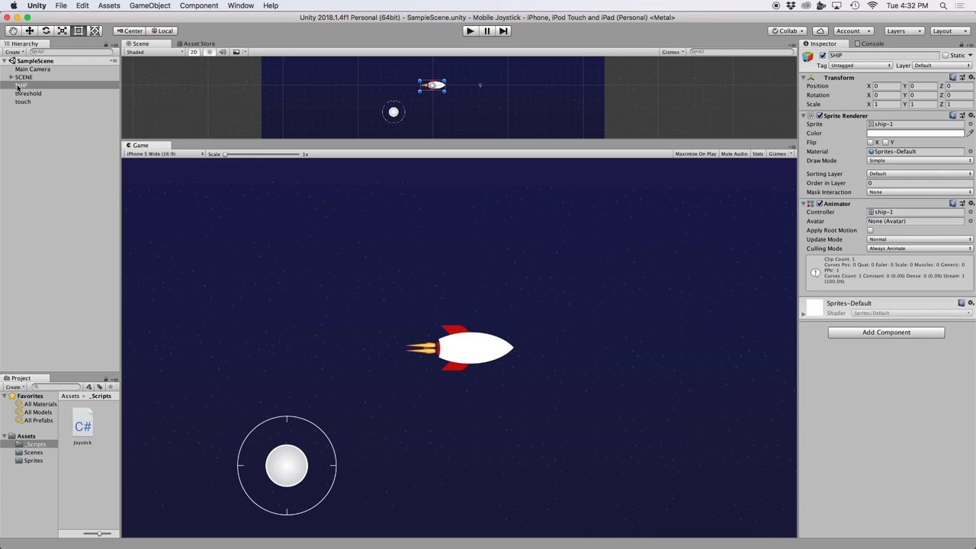
Select the SHIP object and enter Play mode to test joystick movement.
{"action": "left_click", "coordinate": [22, 85]}
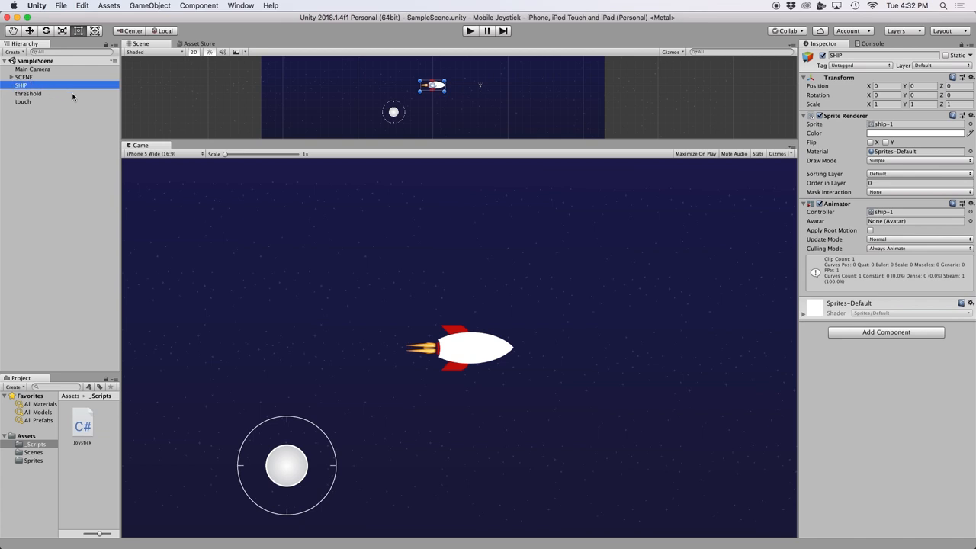
{"action": "left_click", "coordinate": [469, 31]}
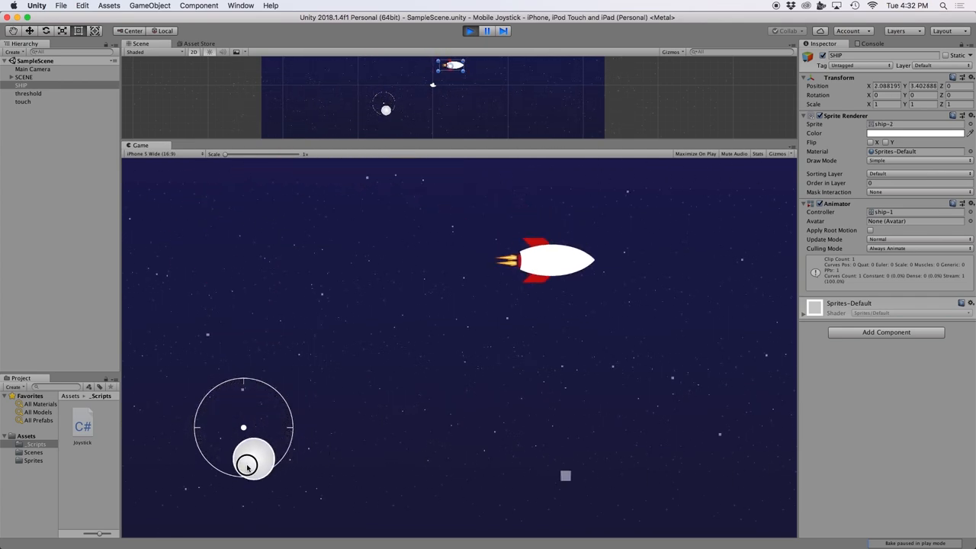
Steer the ship off the screen edge with the joystick, then stop Play mode.
{"action": "left_click_drag", "start_coordinate": [246, 467], "coordinate": [242, 449]}
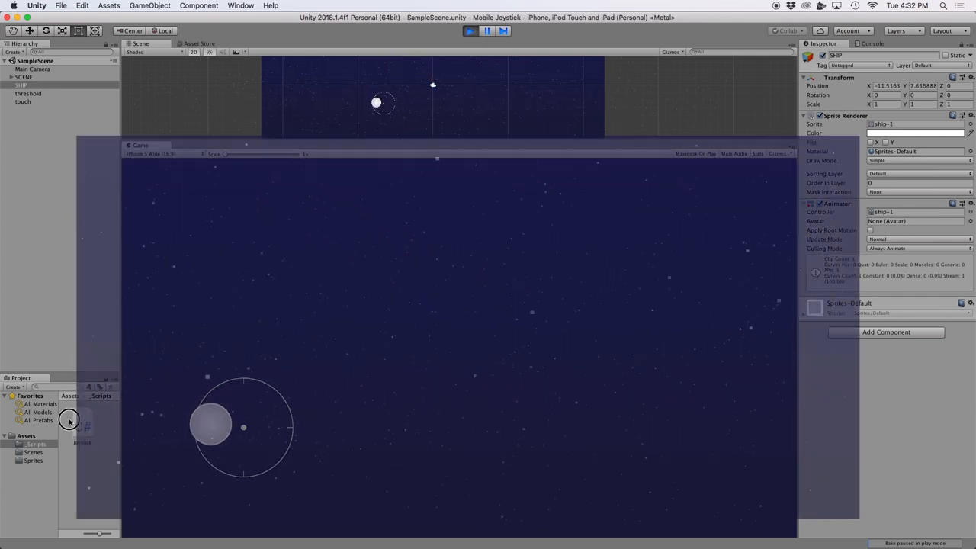
{"action": "left_click", "coordinate": [695, 153]}
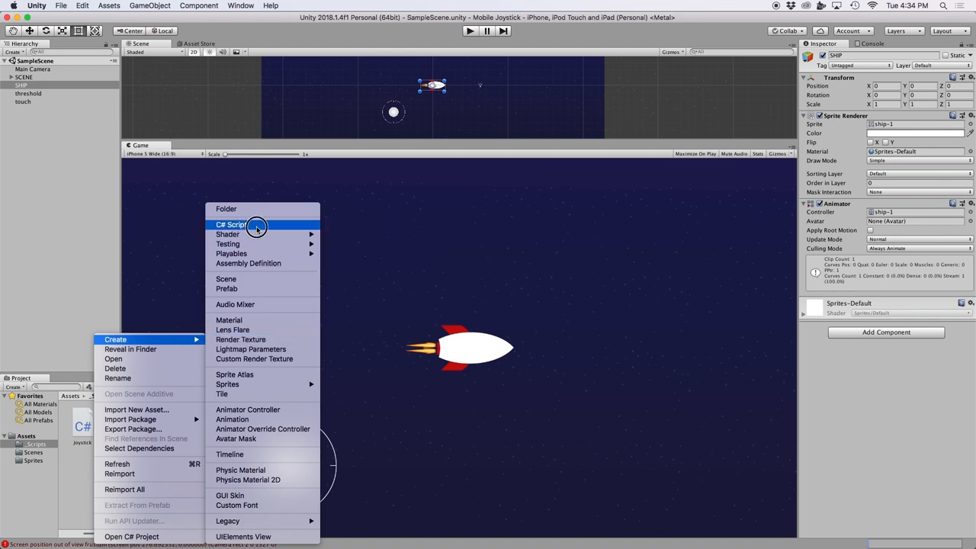
Create a C# script named 'boundaries' in Scripts and open it in Visual Studio.
{"action": "left_click", "coordinate": [231, 223]}
{"action": "type", "text": "boundaries"}
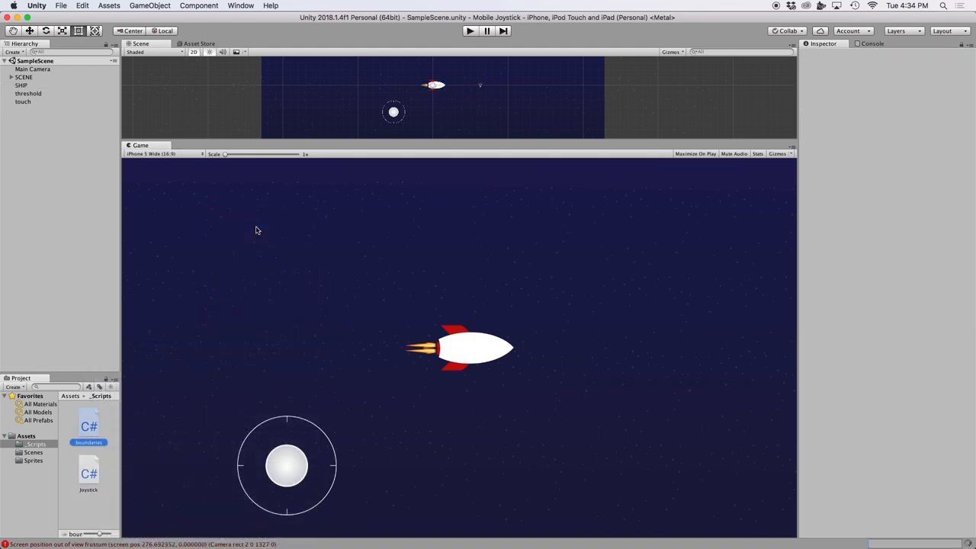
{"action": "left_click", "coordinate": [89, 425]}
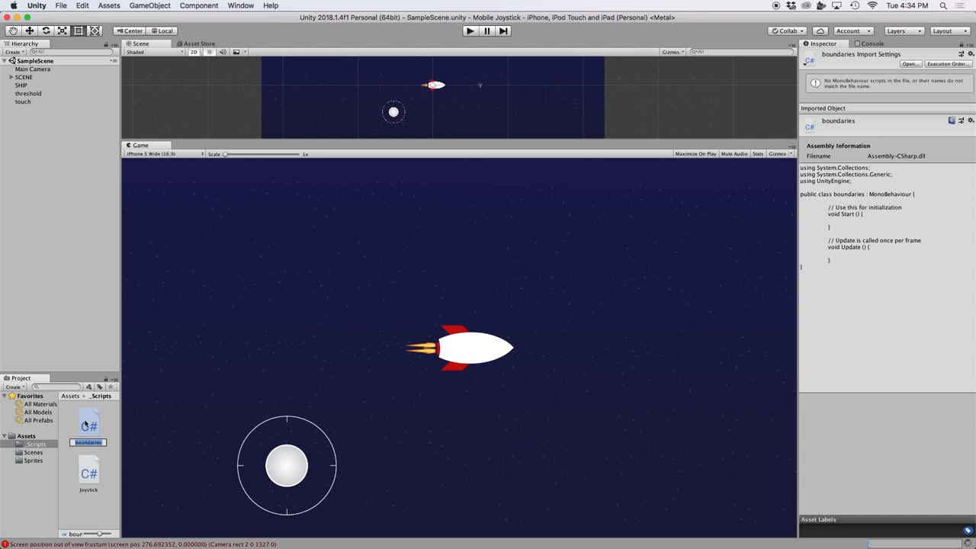
{"action": "double_click", "coordinate": [89, 424]}
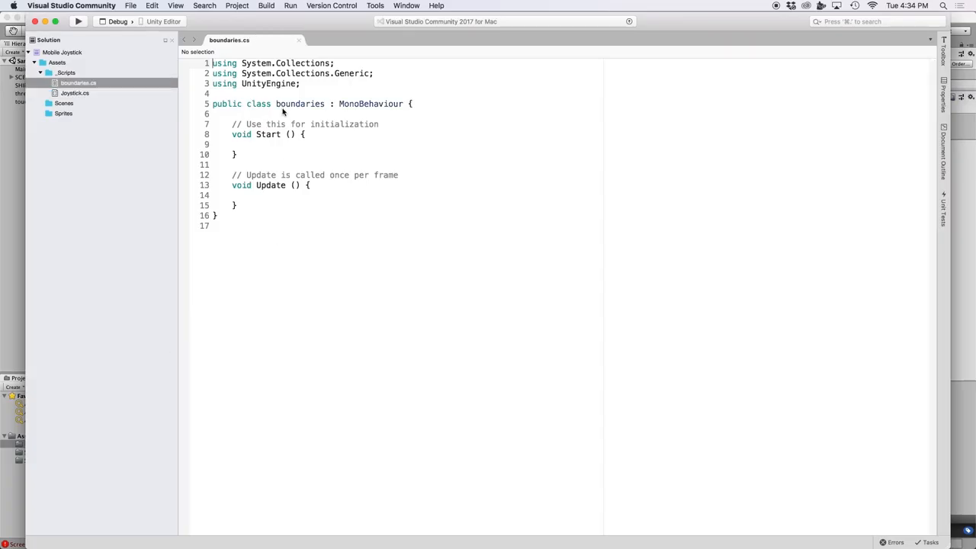
Declare Vector2 screenBounds, set in Start via Camera.main.ScreenToWorldPoint of the screen corner.
{"action": "type", "text": "priva"}
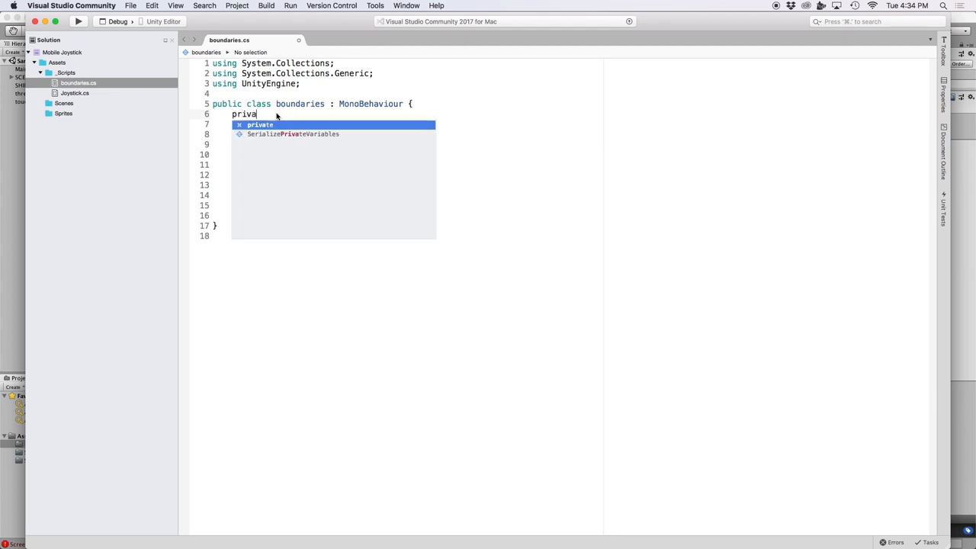
{"action": "type", "text": "te Vector2 screenBounds;"}
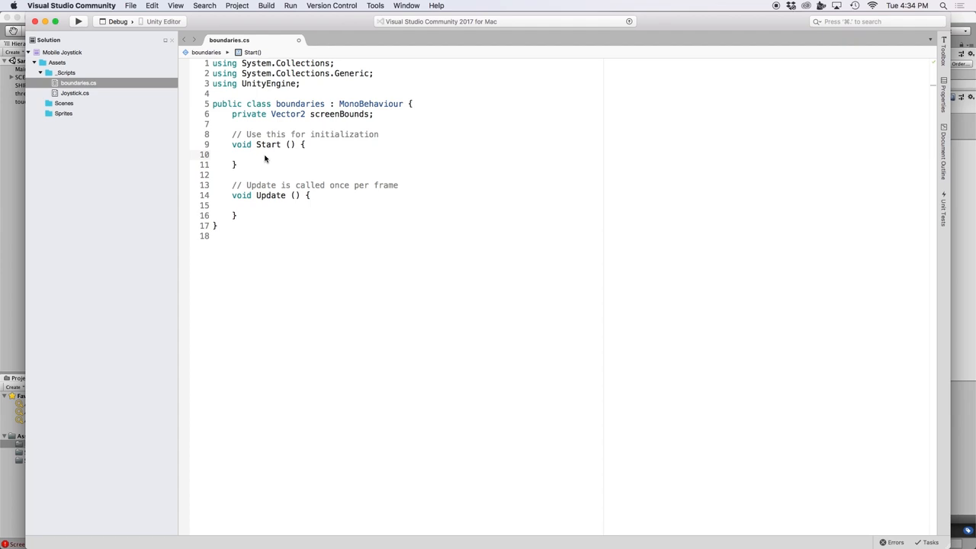
{"action": "type", "text": "screen"}
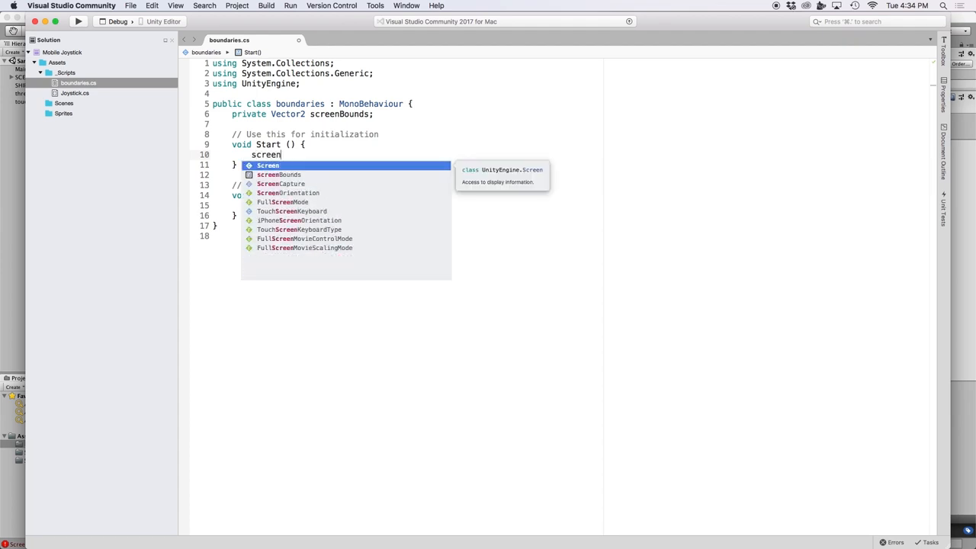
{"action": "type", "text": "Bounds ="}
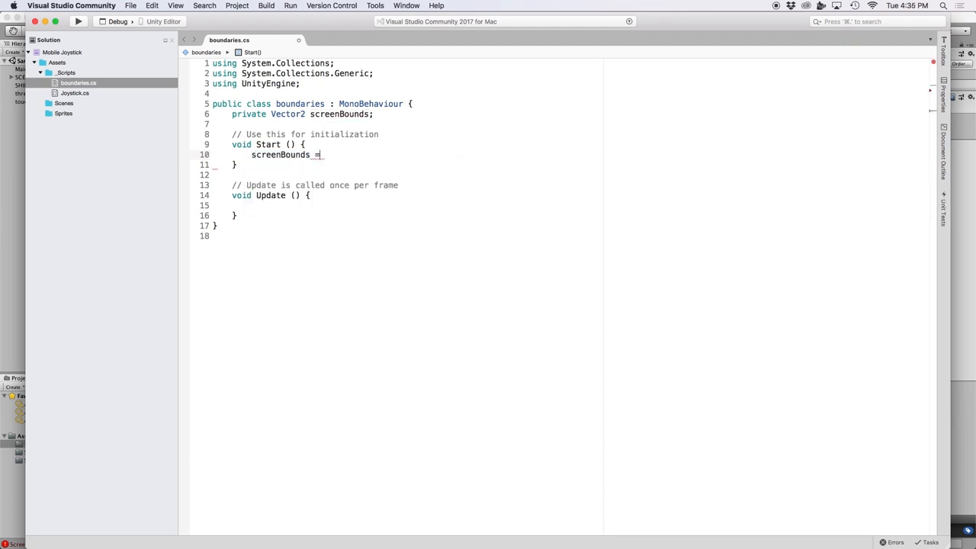
{"action": "type", "text": "Camera.main"}
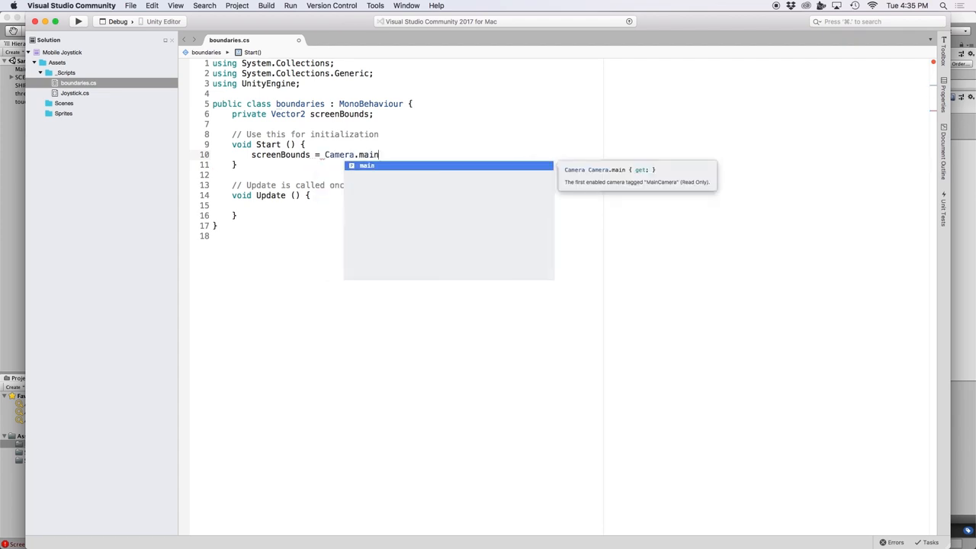
{"action": "type", "text": ".ScreenToWorldPoint"}
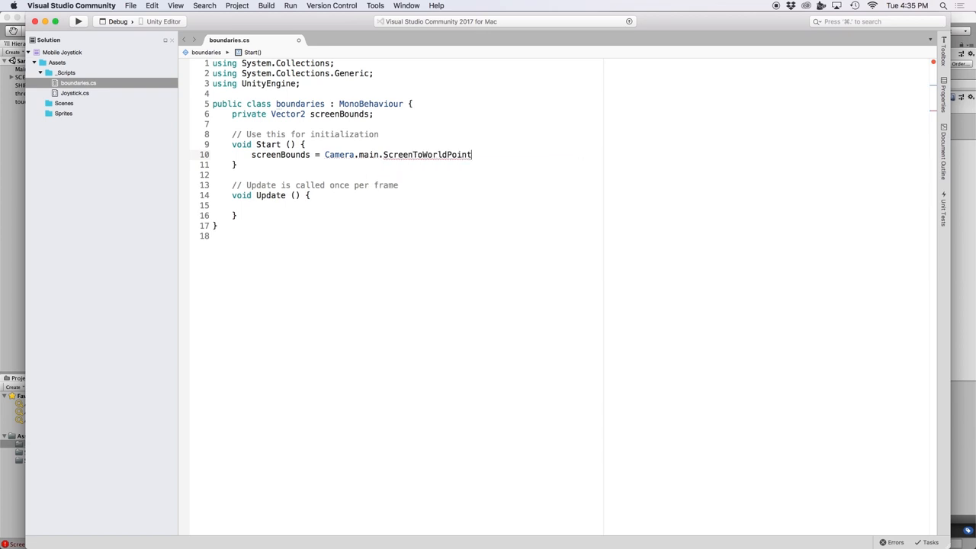
{"action": "type", "text": "(new Vector3("}
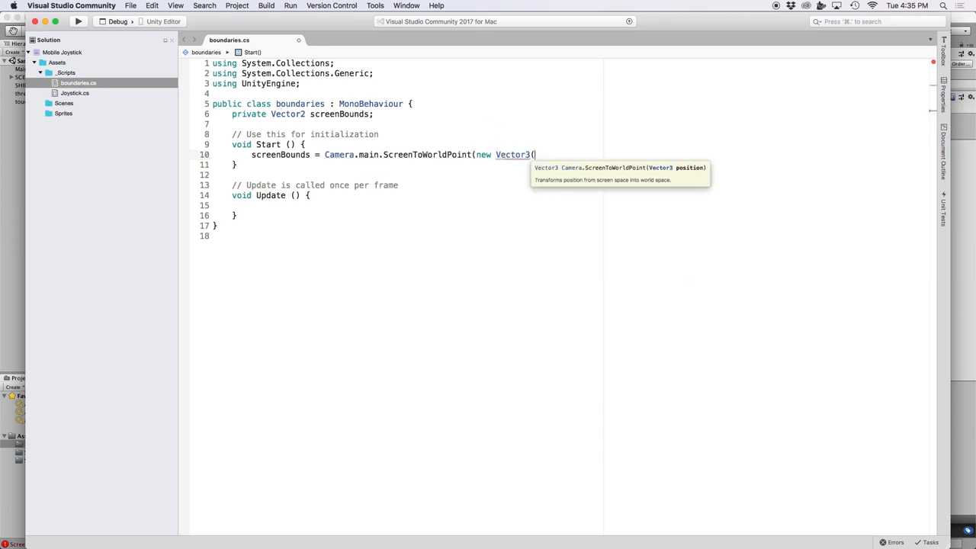
{"action": "type", "text": "Screen.width, Screen.height, Camera"}
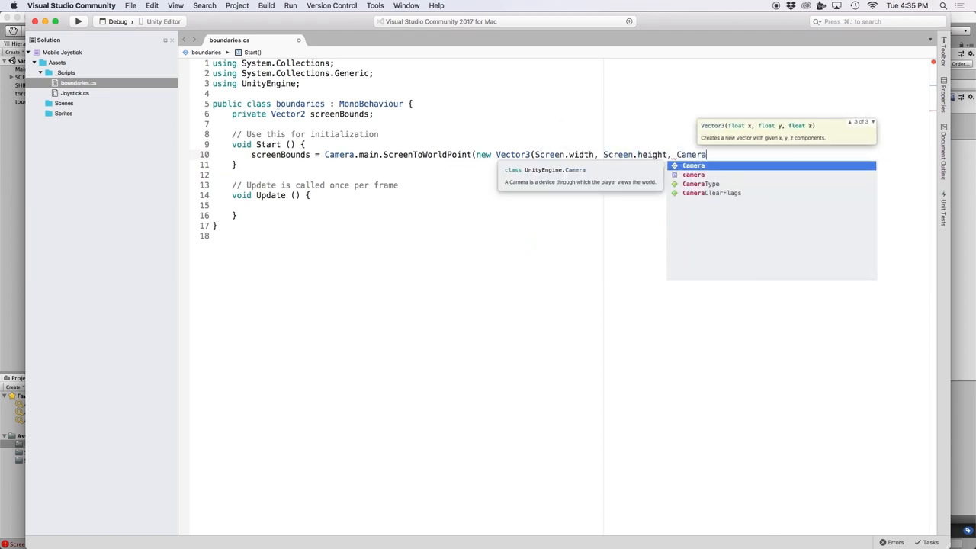
{"action": "type", "text": ".main.transform.position.z));"}
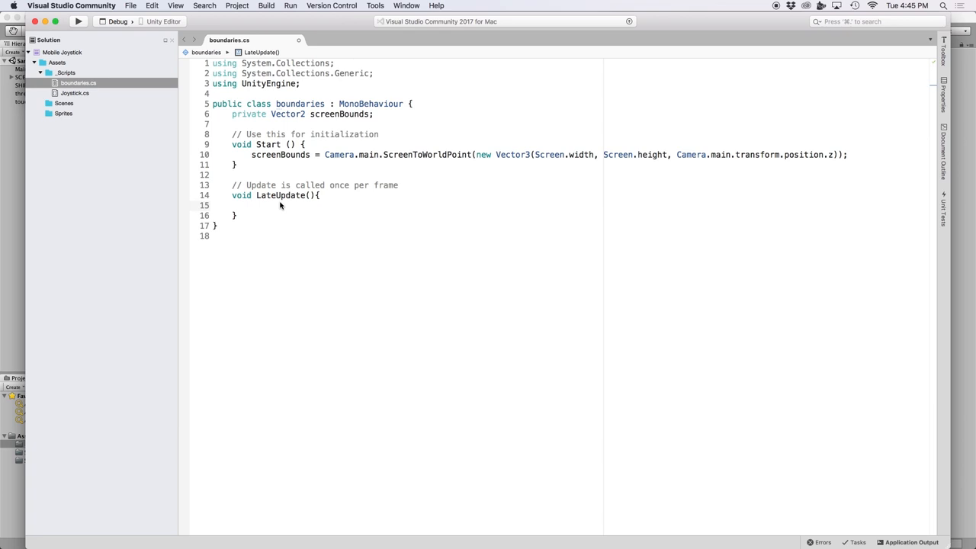
Store transform.position in viewPos and clamp viewPos.x between -screenBounds.x and screenBounds.x.
{"action": "type", "text": "Vector3 v"}
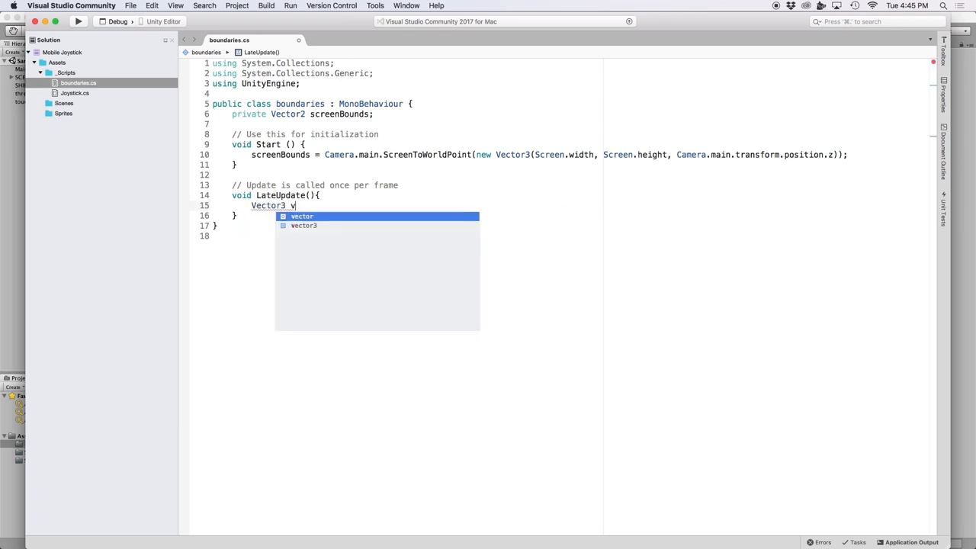
{"action": "type", "text": "iewPos = trans"}
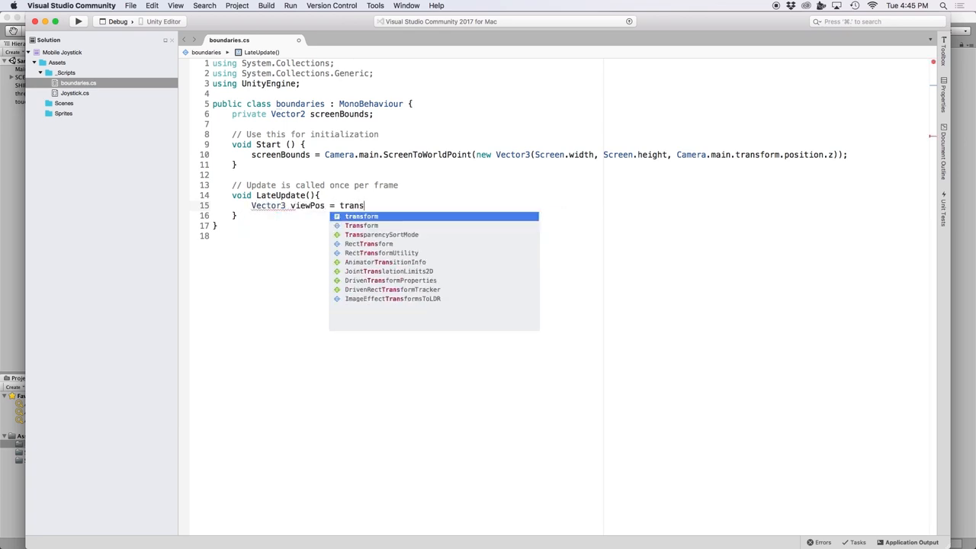
{"action": "type", "text": ".position;"}
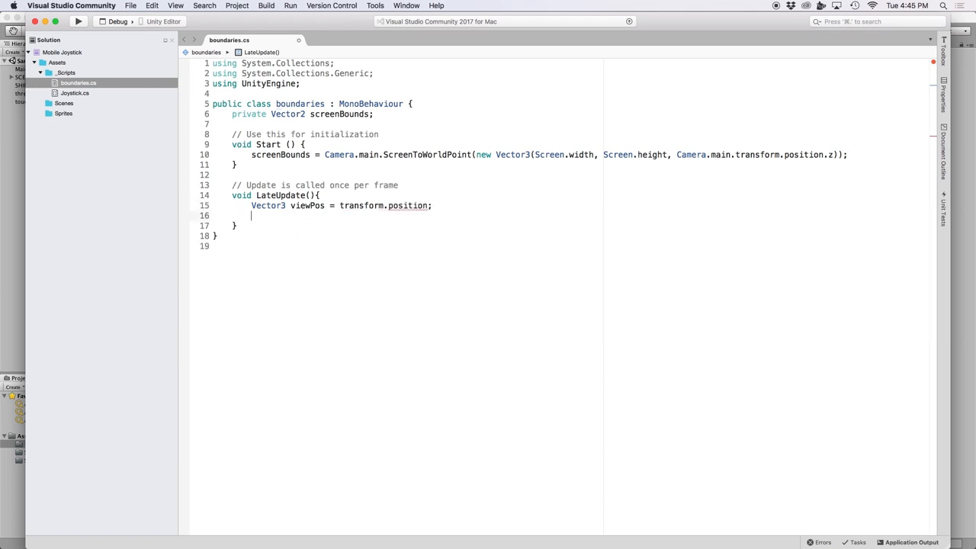
{"action": "type", "text": "viewPos.x = Mathf.Clamp("}
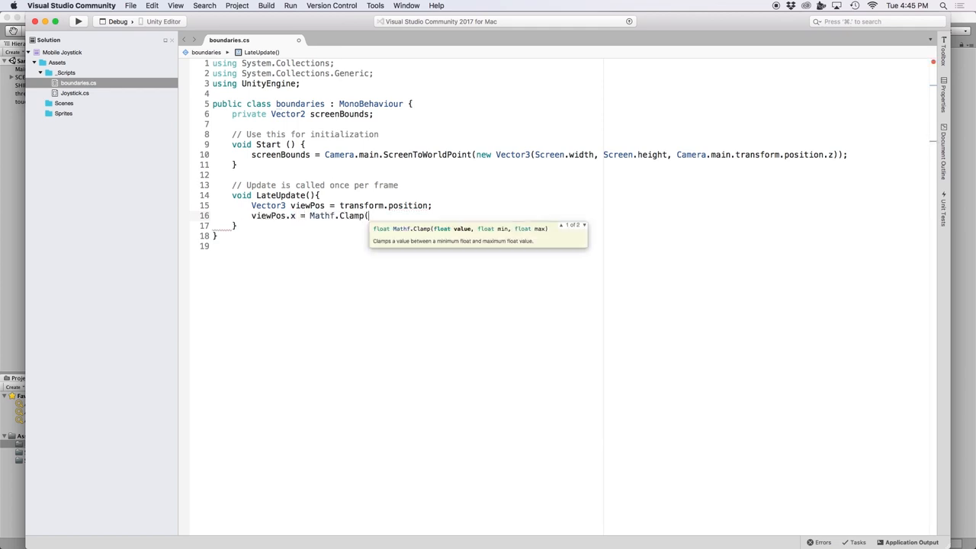
{"action": "type", "text": "viewPos.x"}
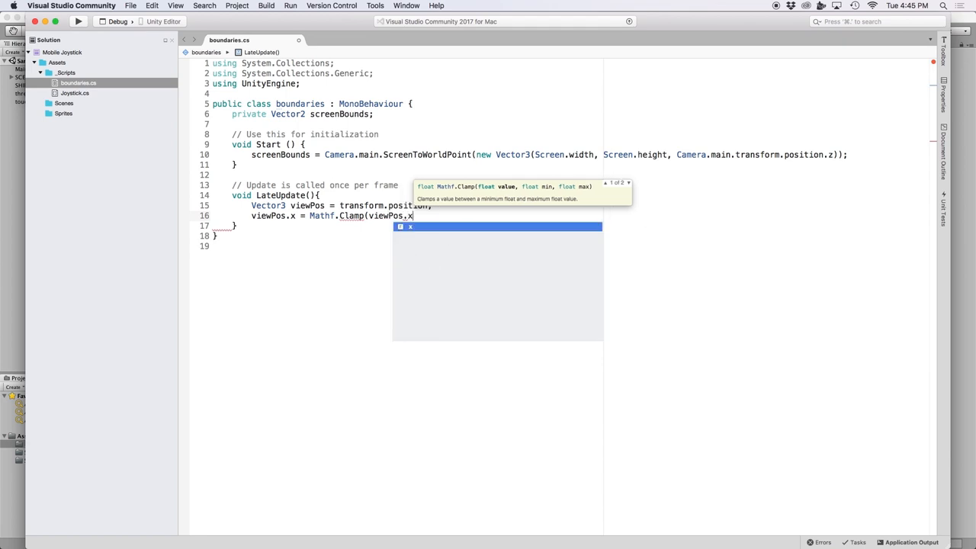
{"action": "type", "text": ", screen"}
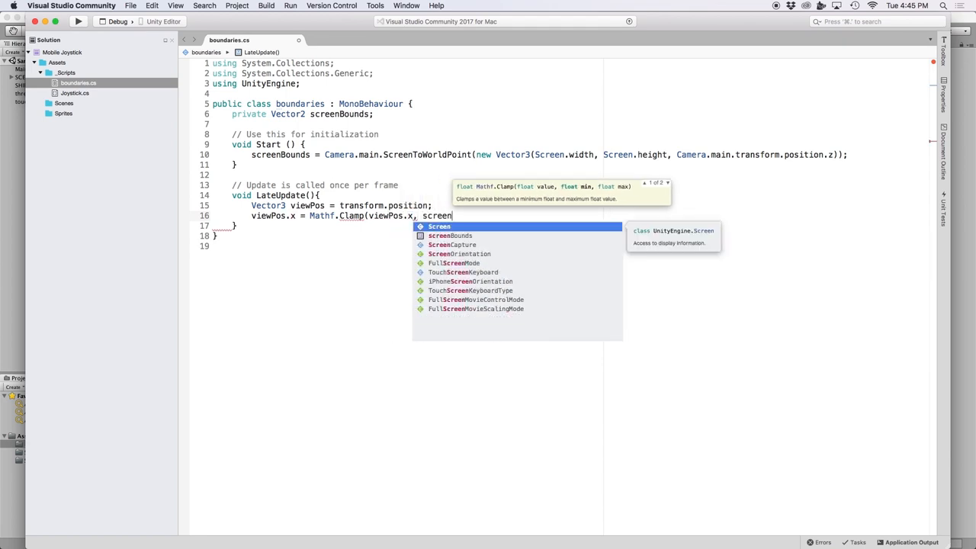
{"action": "type", "text": "Bounds.x, screenBounds"}
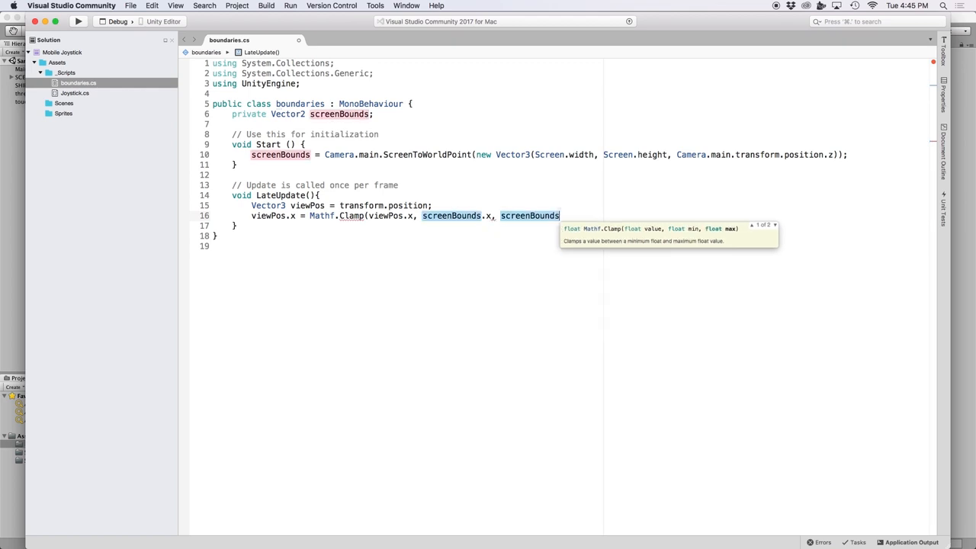
{"action": "type", "text": ".x"}
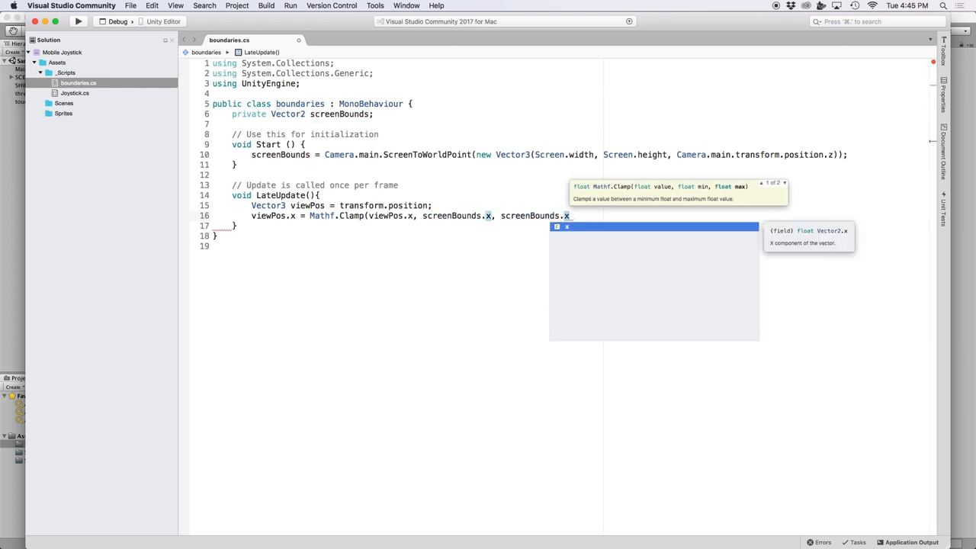
{"action": "type", "text": "* -1"}
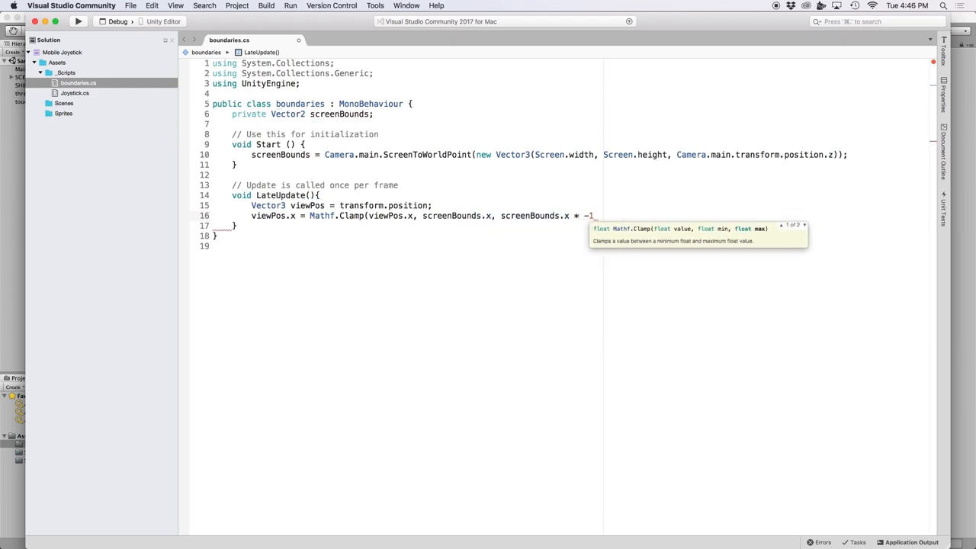
{"action": "type", "text": ");"}
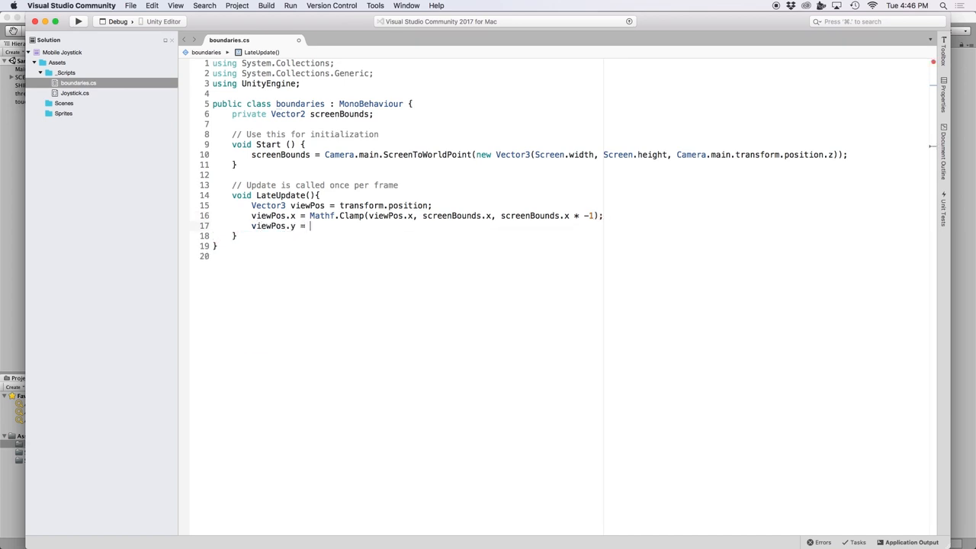
Clamp viewPos.y to screenBounds, assign viewPos back to transform.position, and save.
{"action": "type", "text": "Mathf.Clamp(viewPos.y, screenBounds.y, screenBounds.y * -1);"}
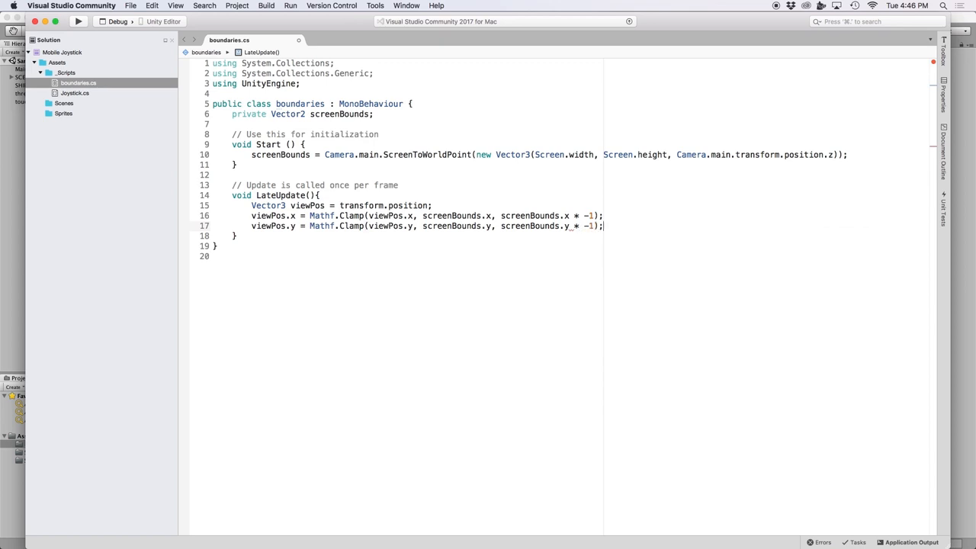
{"action": "type", "text": "transform/"}
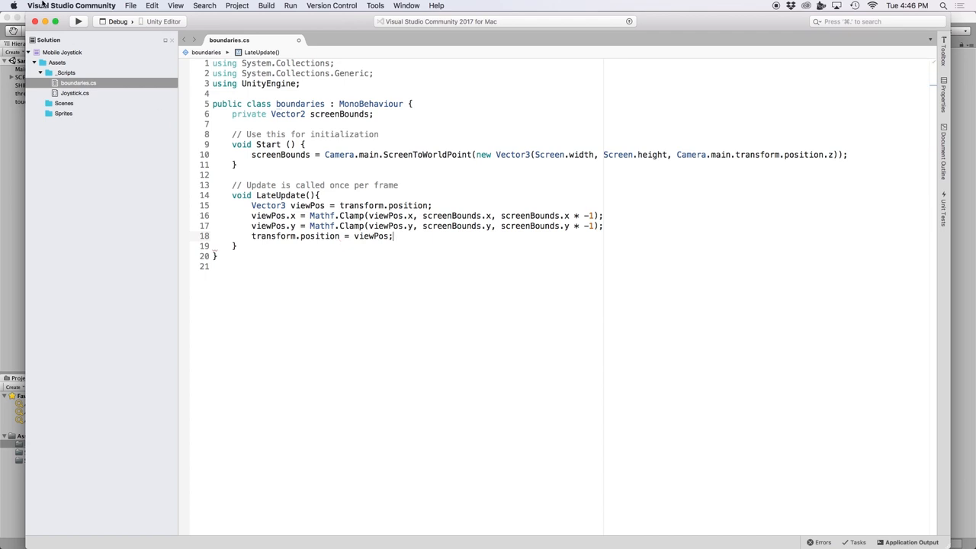
{"action": "left_click", "coordinate": [131, 6]}
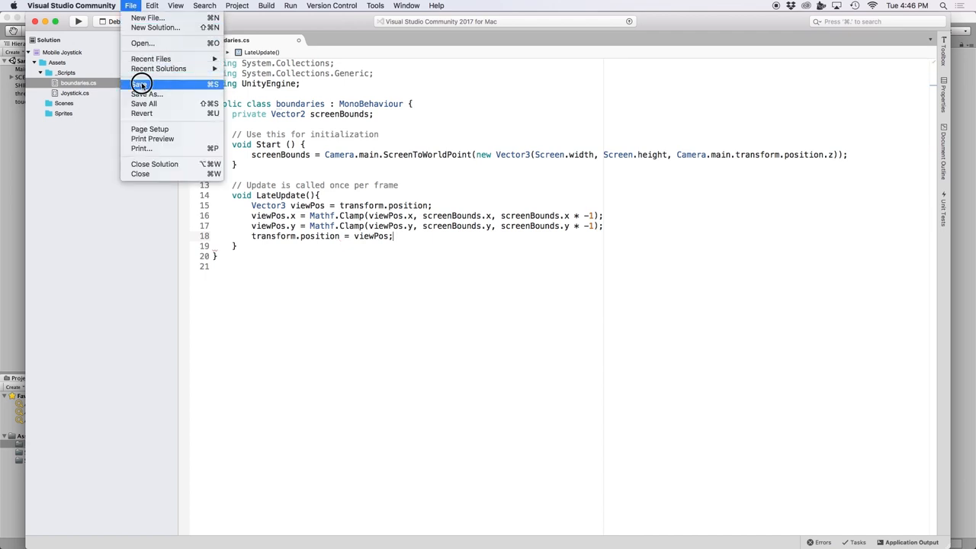
{"action": "left_click", "coordinate": [143, 84]}
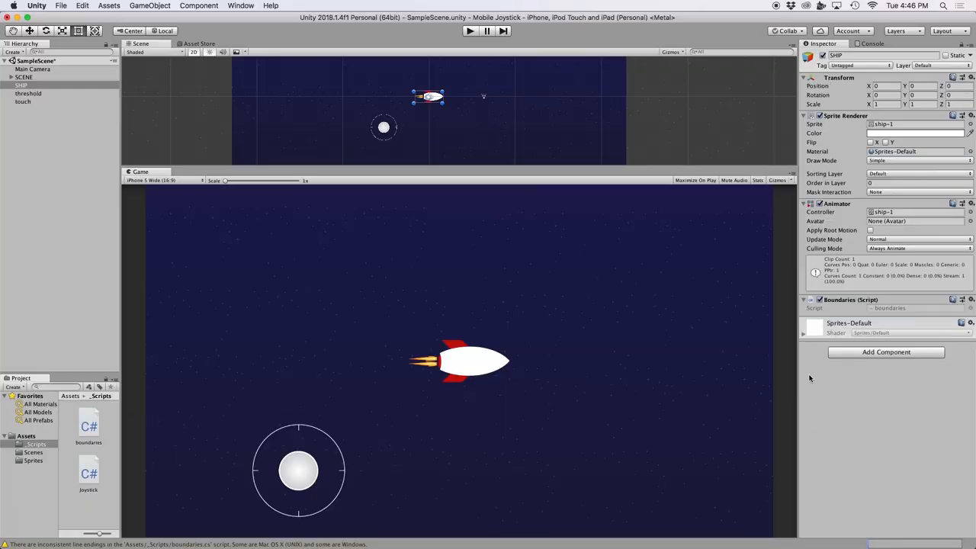
Play the scene and push the ship toward the top-right screen corner.
{"action": "left_click", "coordinate": [468, 31]}
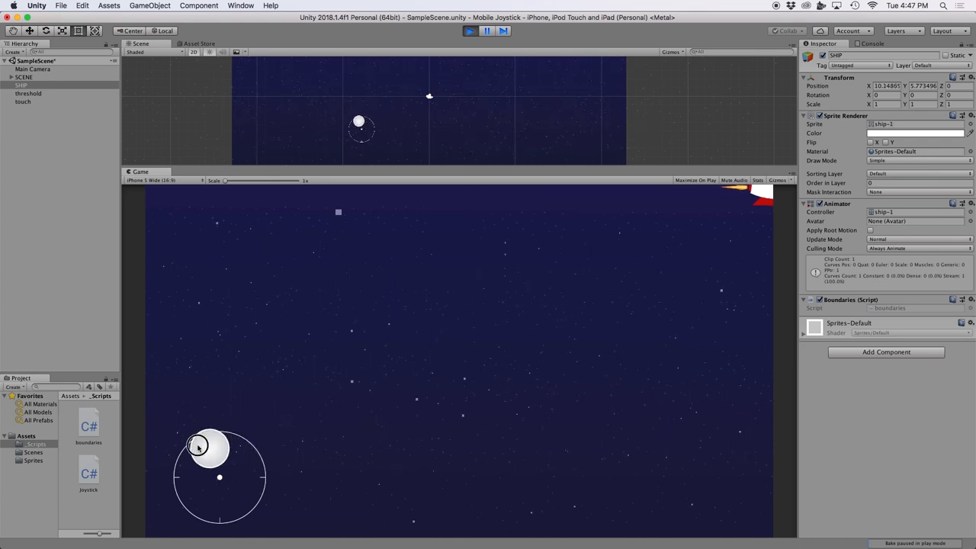
{"action": "left_click_drag", "start_coordinate": [207, 447], "coordinate": [219, 499]}
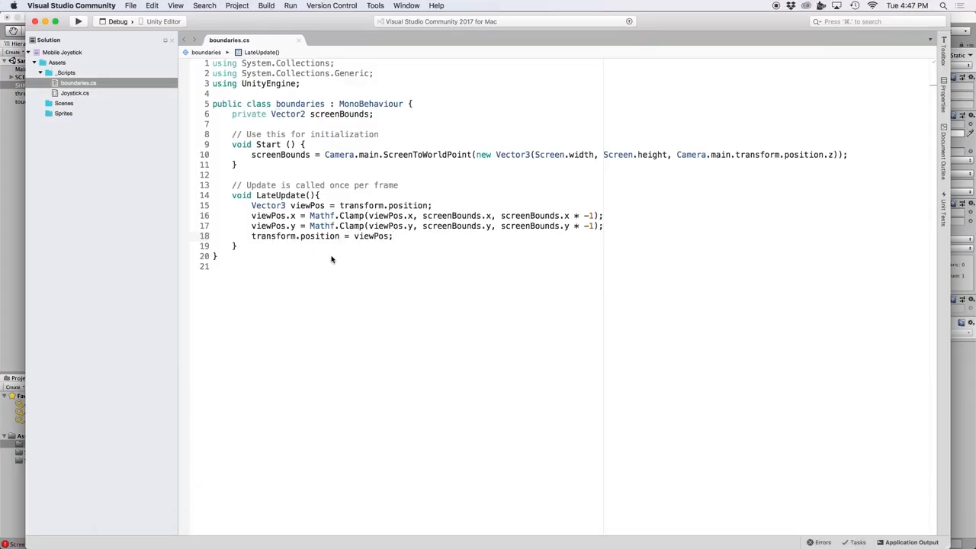
Declare float objectWidth and objectHeight, set from SpriteRenderer bounds size x and y.
{"action": "type", "text": "private fl"}
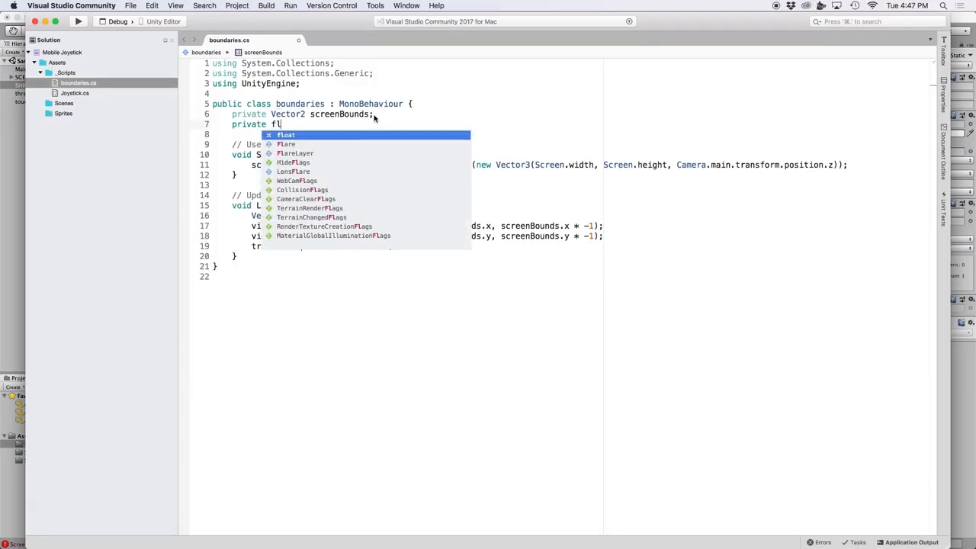
{"action": "type", "text": "oat objectWidth;"}
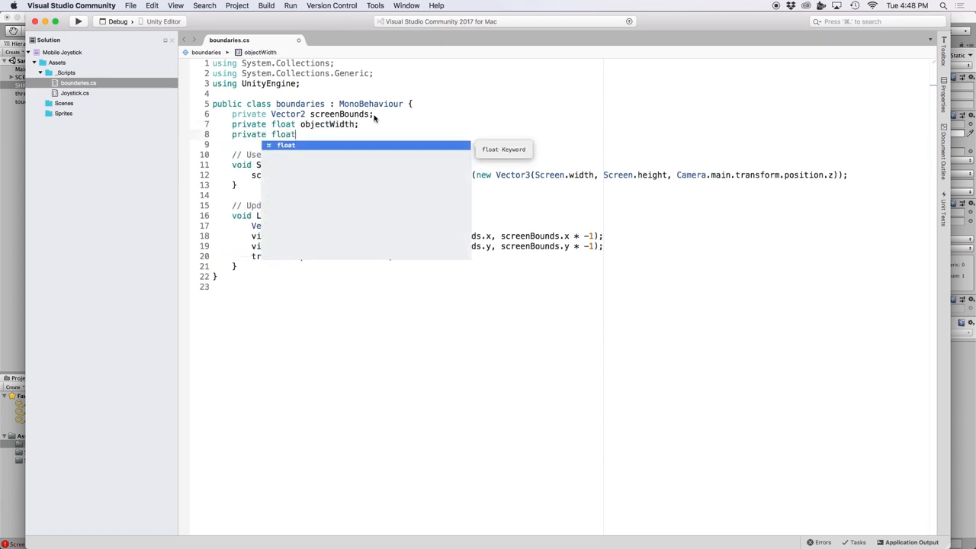
{"action": "type", "text": "objectHeight;"}
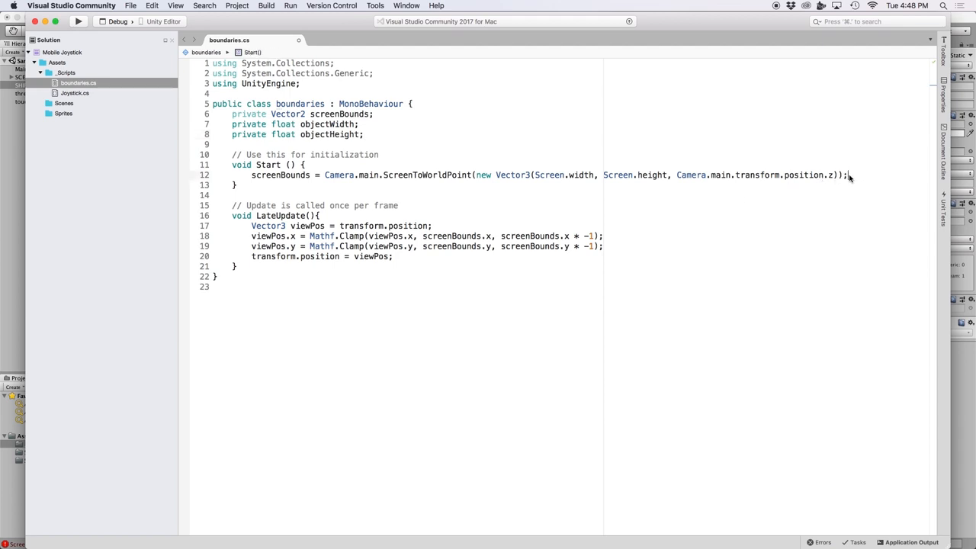
{"action": "type", "text": "objectWidth = transform.GetComponent"}
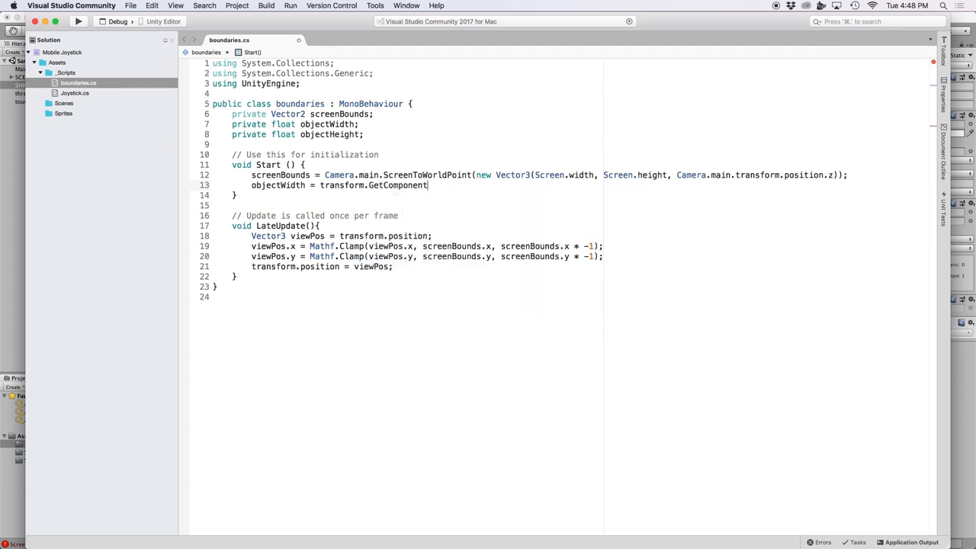
{"action": "type", "text": "<SpriteRenderer>().bounds.size.x;"}
{"action": "type", "text": "objectHeight = transform.GetComponent<SpriteRenderer"}
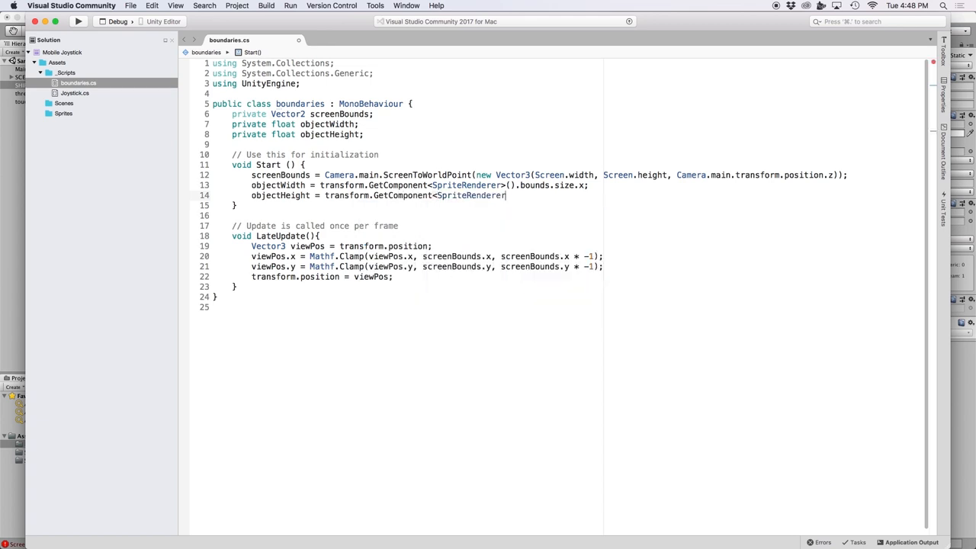
{"action": "type", "text": ">().bounds.size.y;"}
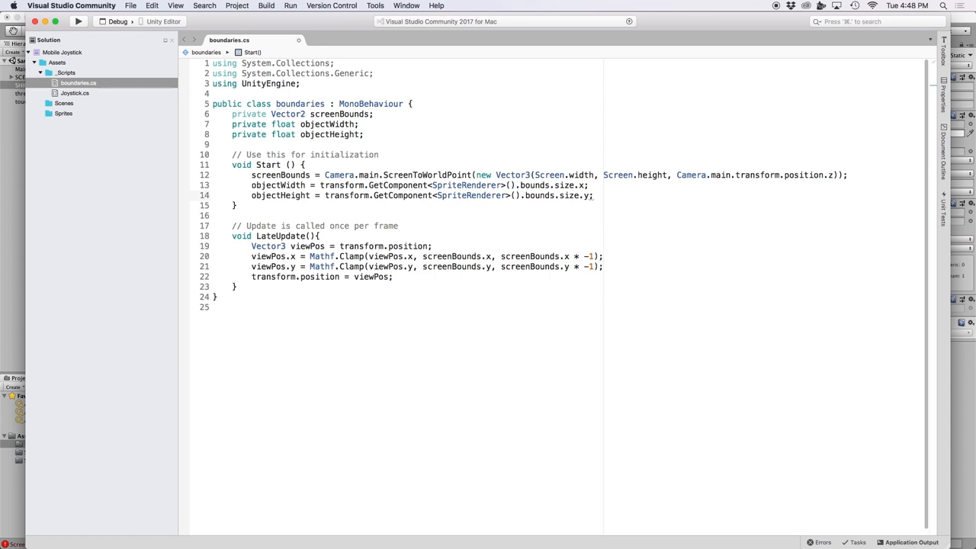
Halve both sizes and offset the Clamp limits by objectWidth and objectHeight.
{"action": "type", "text": "/ 2"}
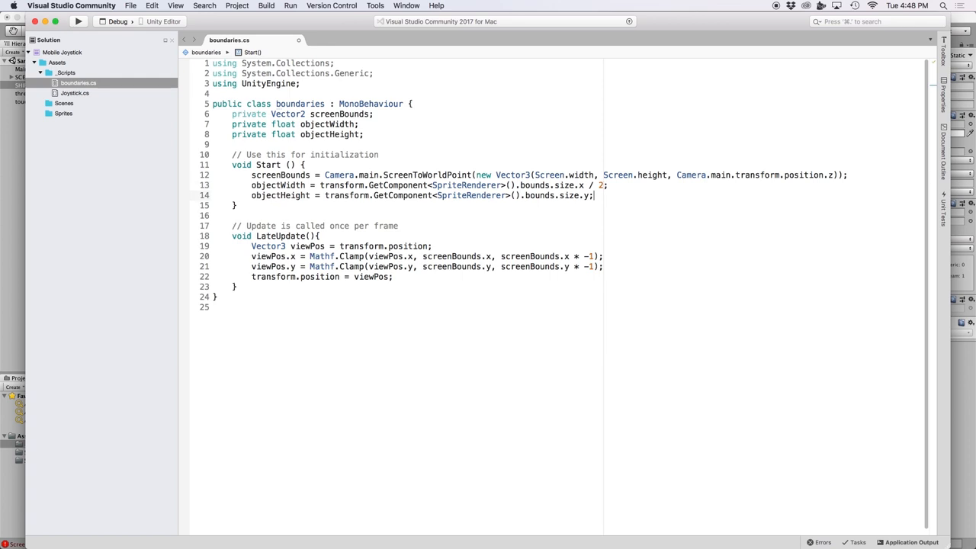
{"action": "type", "text": "/ 2"}
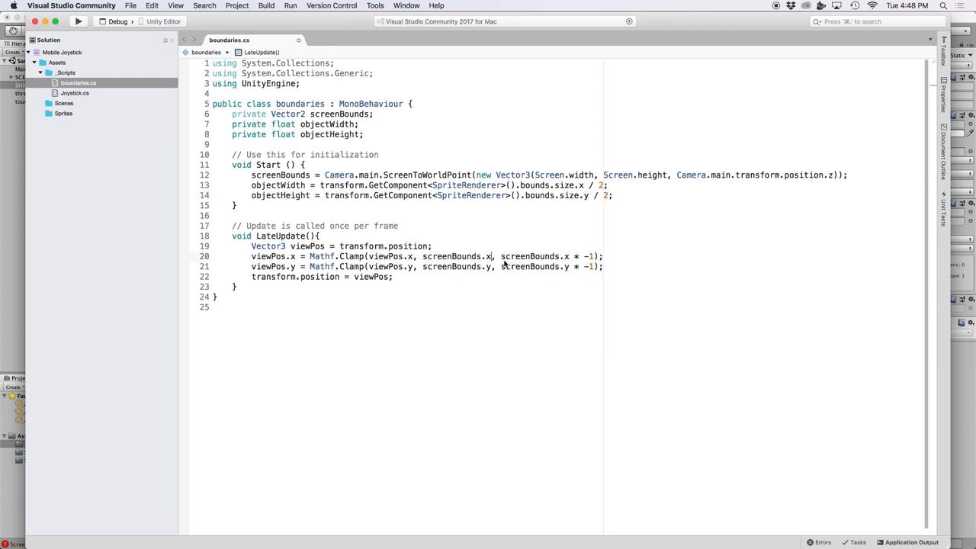
{"action": "type", "text": "+ objectWidth"}
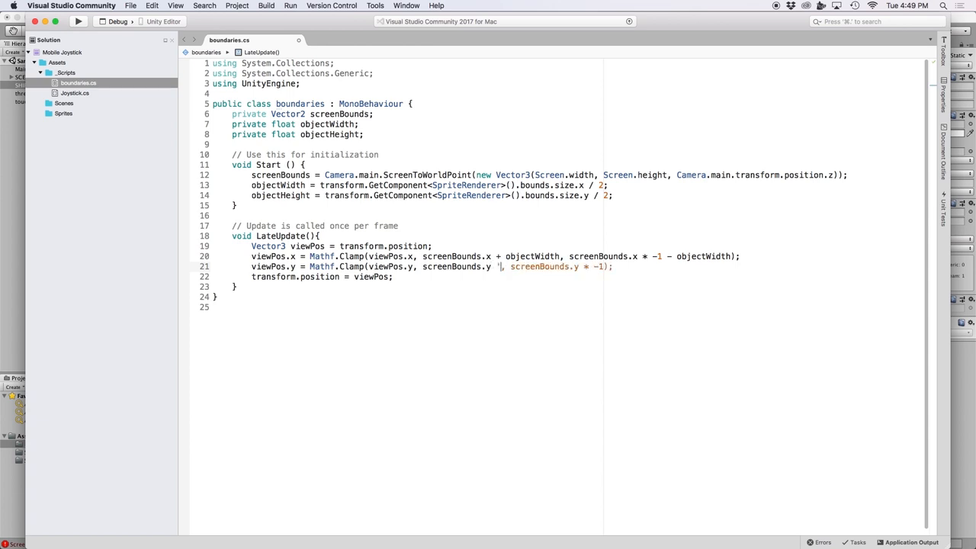
{"action": "type", "text": "objectHeight"}
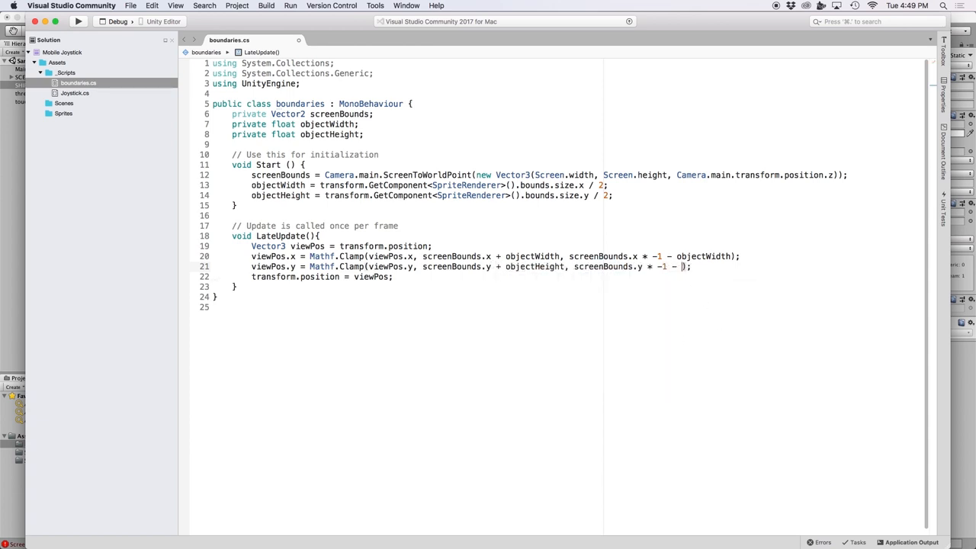
{"action": "type", "text": "objectHeight"}
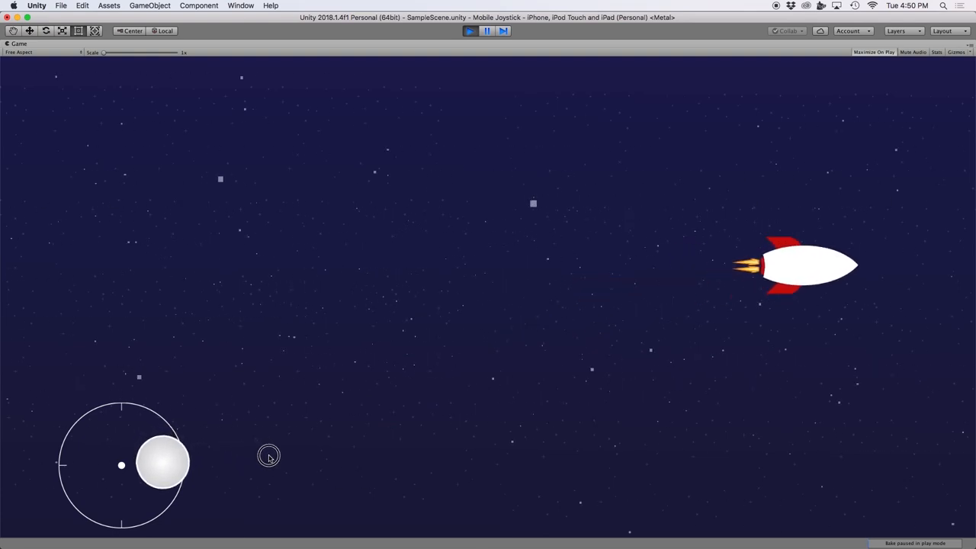
Steer the ship leftward to confirm it stays fully on screen.
{"action": "left_click_drag", "start_coordinate": [162, 463], "coordinate": [83, 449]}
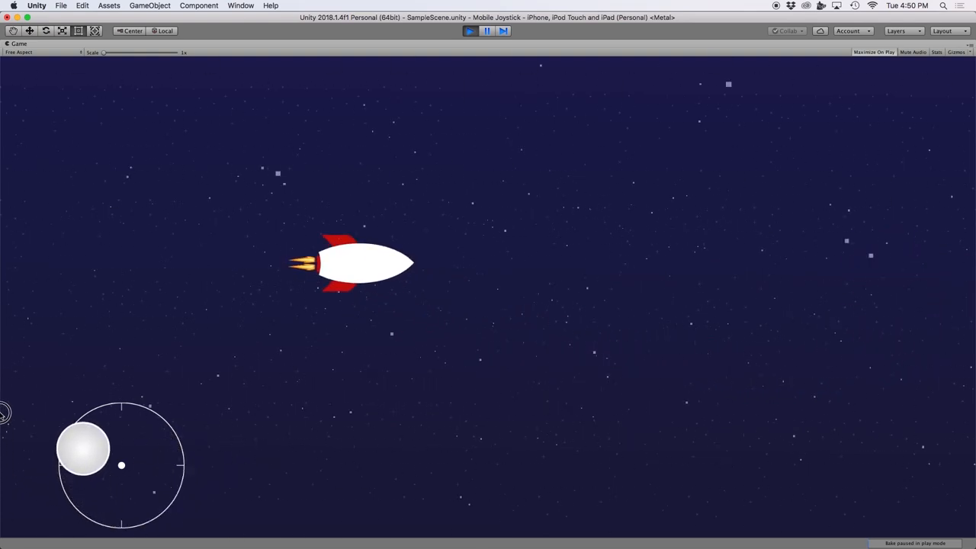